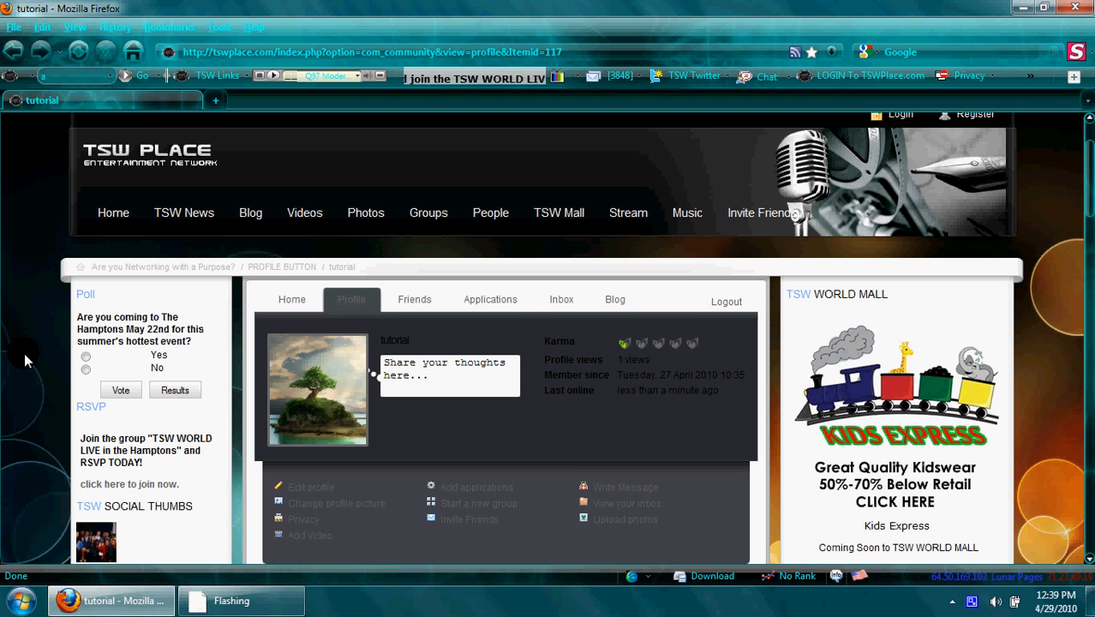
- Go to the site's Home page and look over the member, video, group and search panels
{"action": "scroll", "scroll_direction": "down", "scroll_amount": 3}
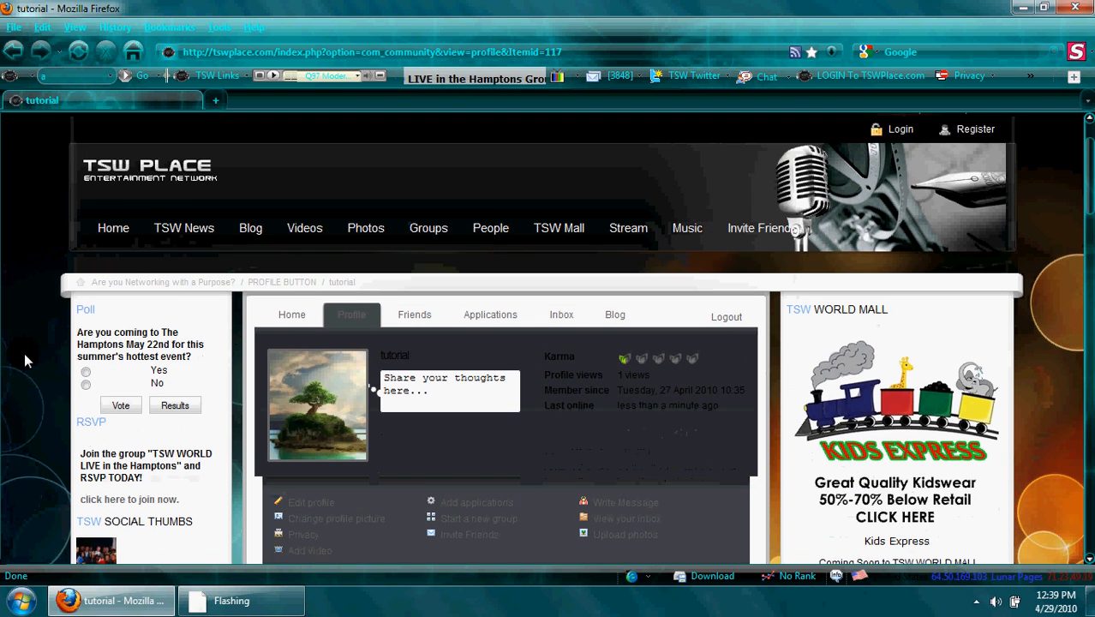
{"action": "scroll", "scroll_direction": "down", "scroll_amount": 3}
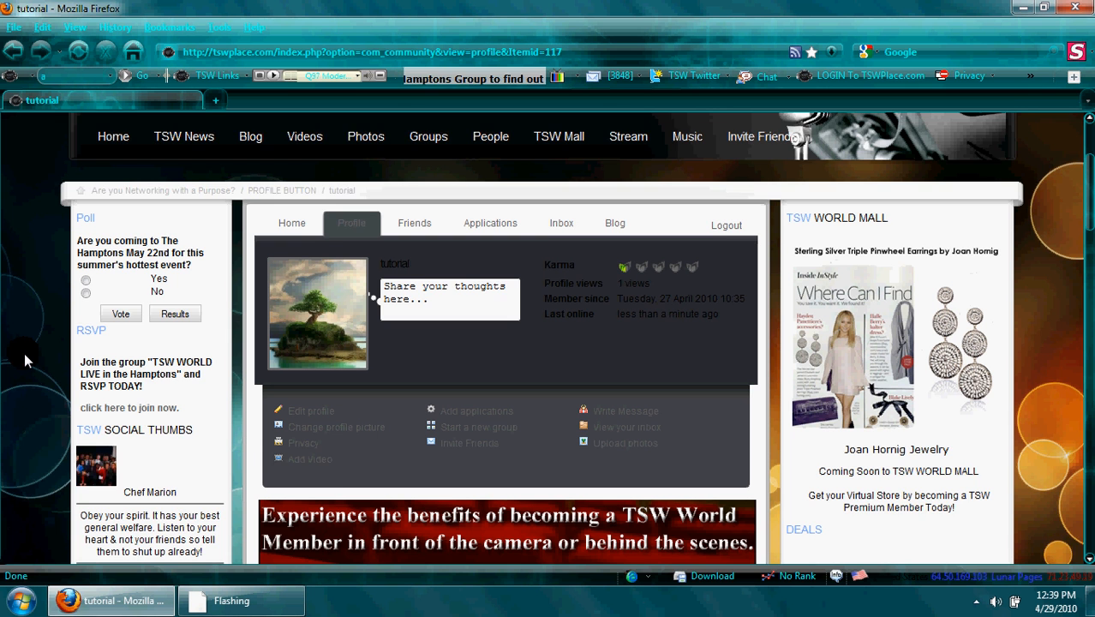
{"action": "scroll", "scroll_direction": "down", "scroll_amount": 3}
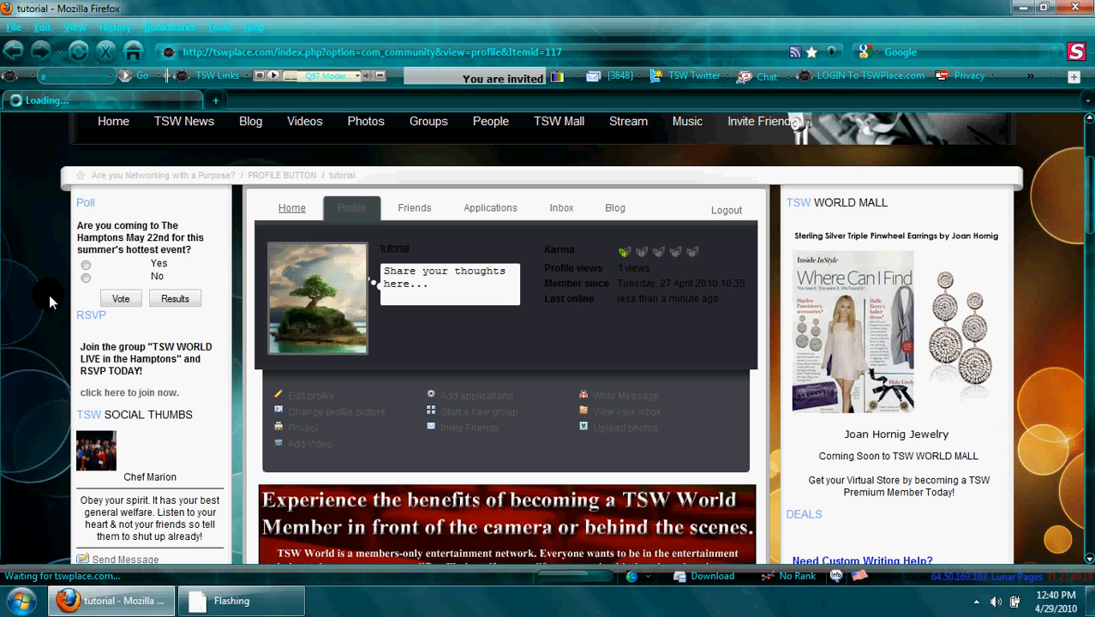
{"action": "left_click", "coordinate": [113, 120]}
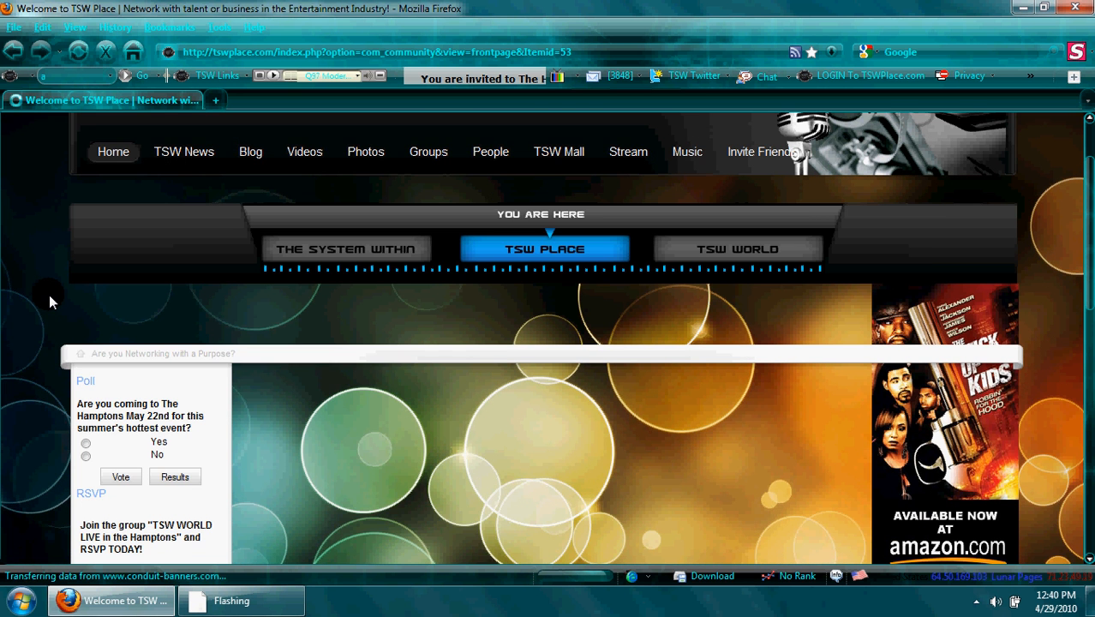
{"action": "scroll", "scroll_direction": "down", "scroll_amount": 3}
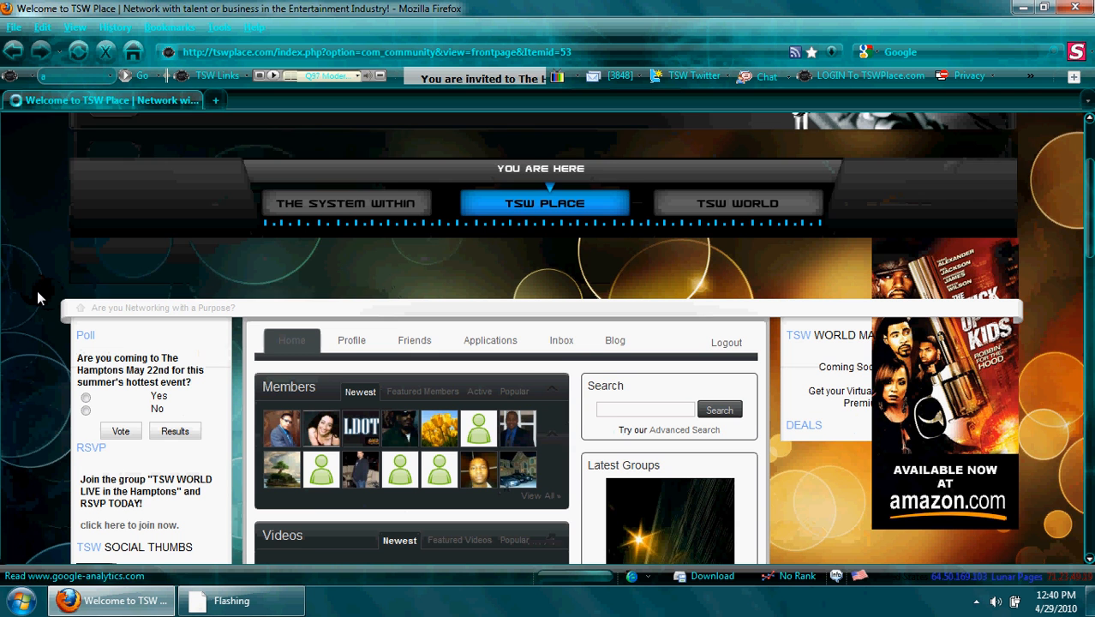
{"action": "scroll", "scroll_direction": "down", "scroll_amount": 3}
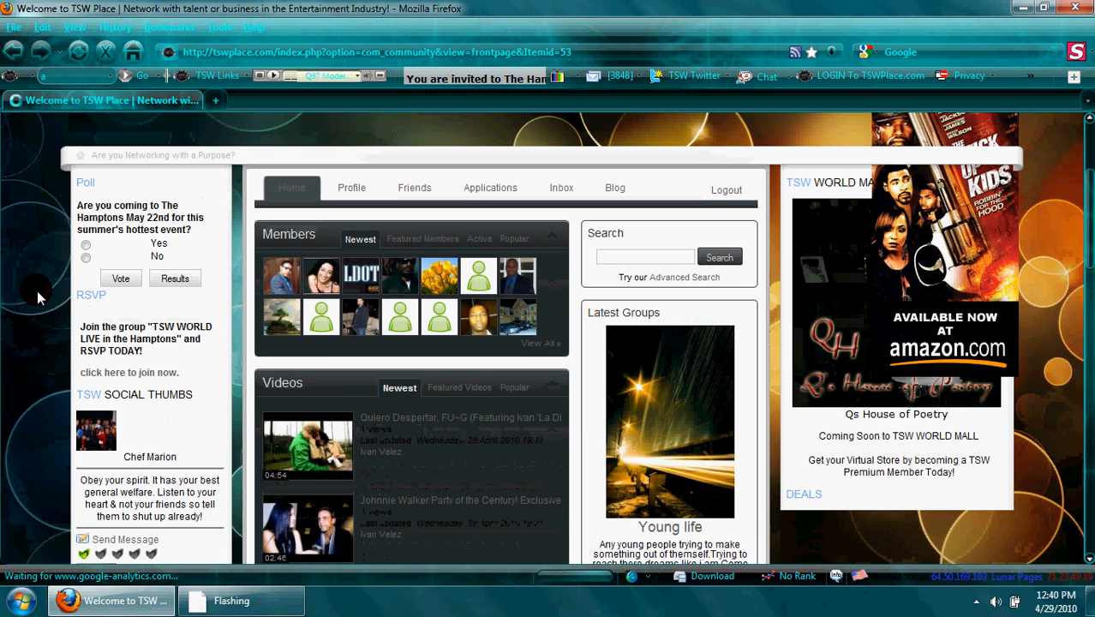
{"action": "scroll", "scroll_direction": "up", "scroll_amount": 3}
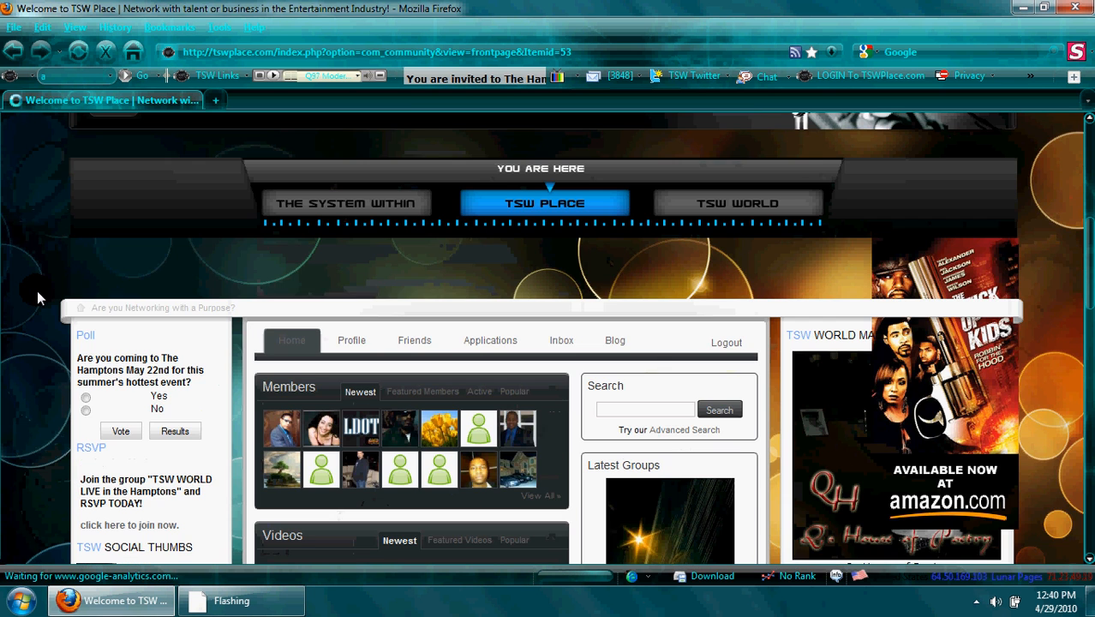
{"action": "scroll", "scroll_direction": "up", "scroll_amount": 3}
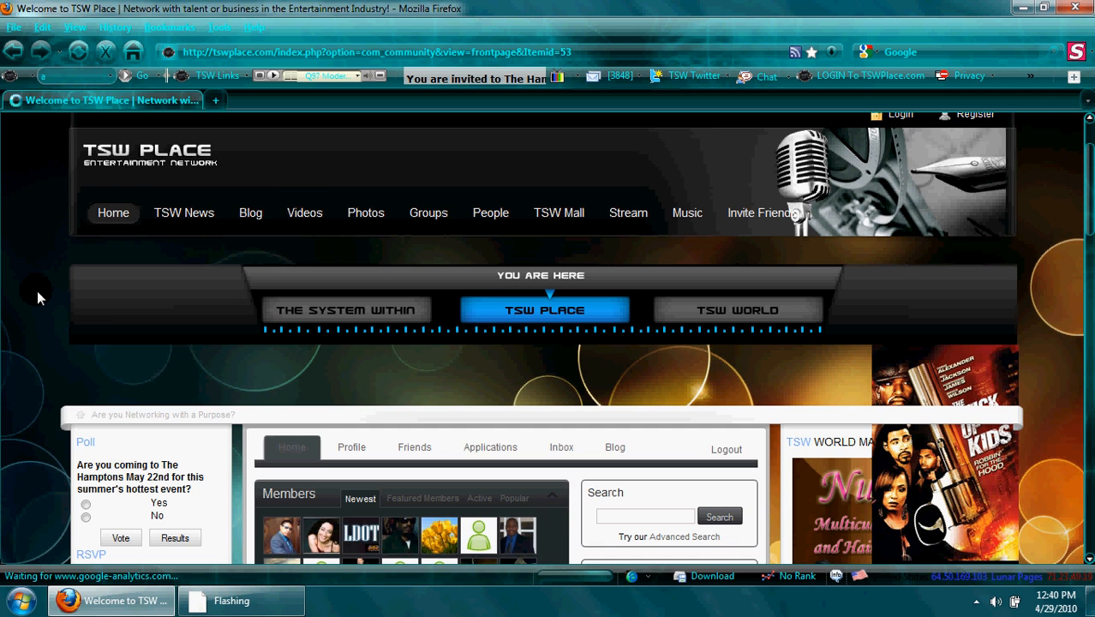
- Pause the featured slideshow on the front page
{"action": "scroll", "scroll_direction": "down", "scroll_amount": 3}
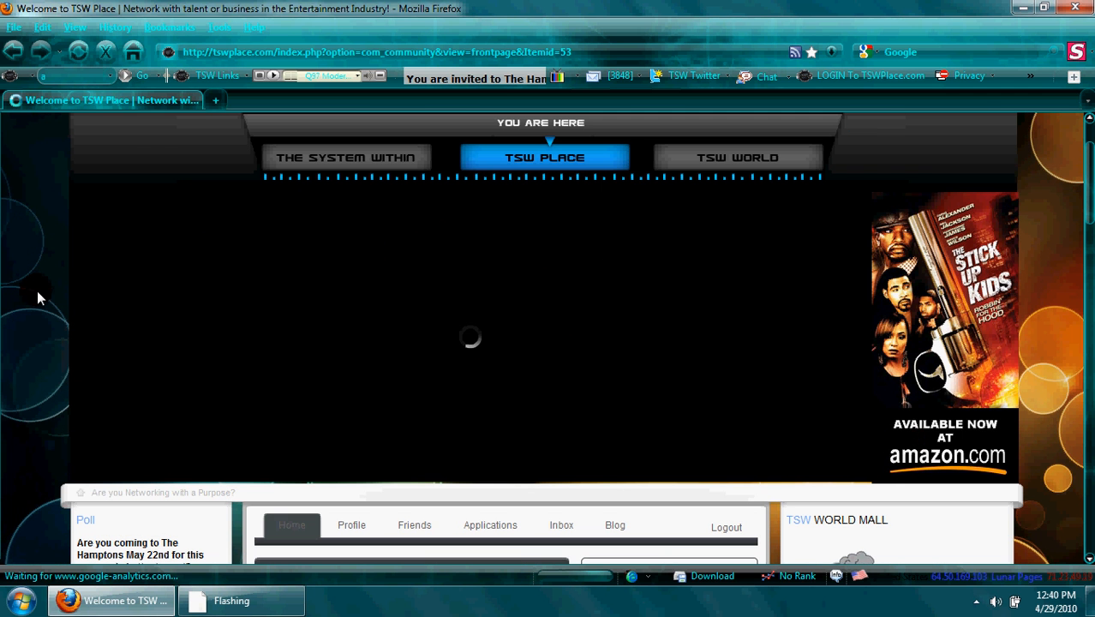
{"action": "mouse_move", "coordinate": [475, 343]}
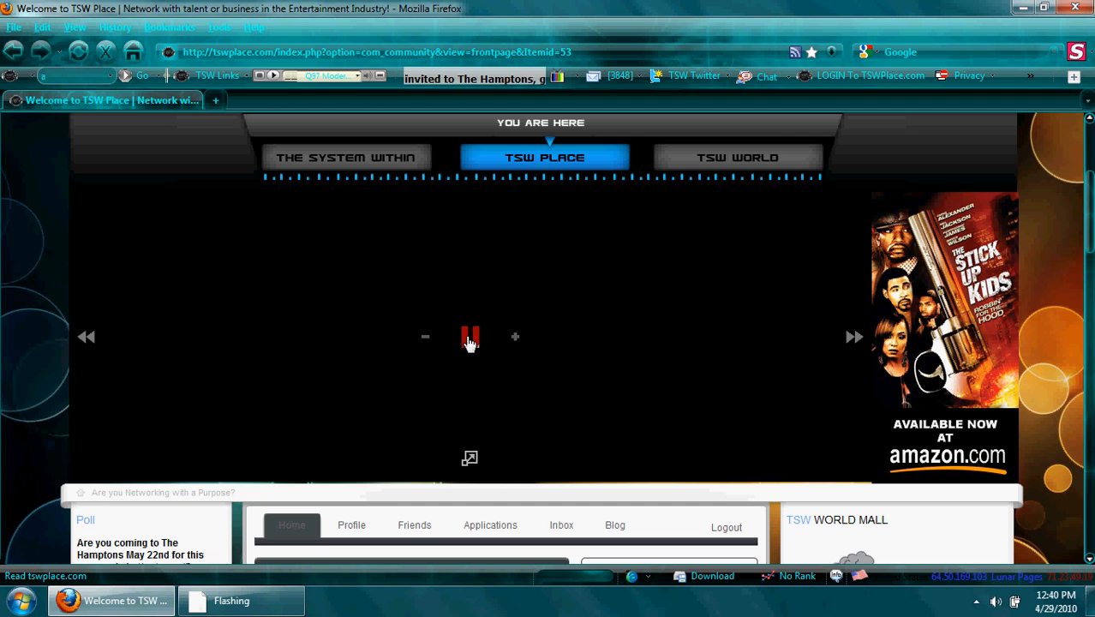
{"action": "left_click", "coordinate": [469, 336]}
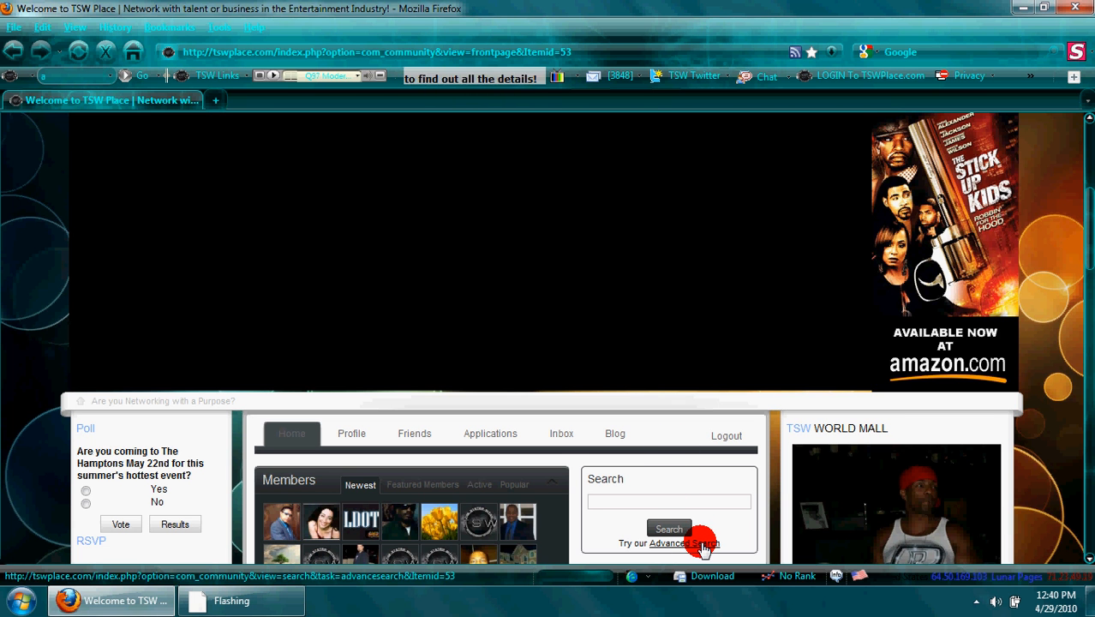
- Follow the Advanced Search link under the Search box, retrying once
{"action": "left_click", "coordinate": [682, 543]}
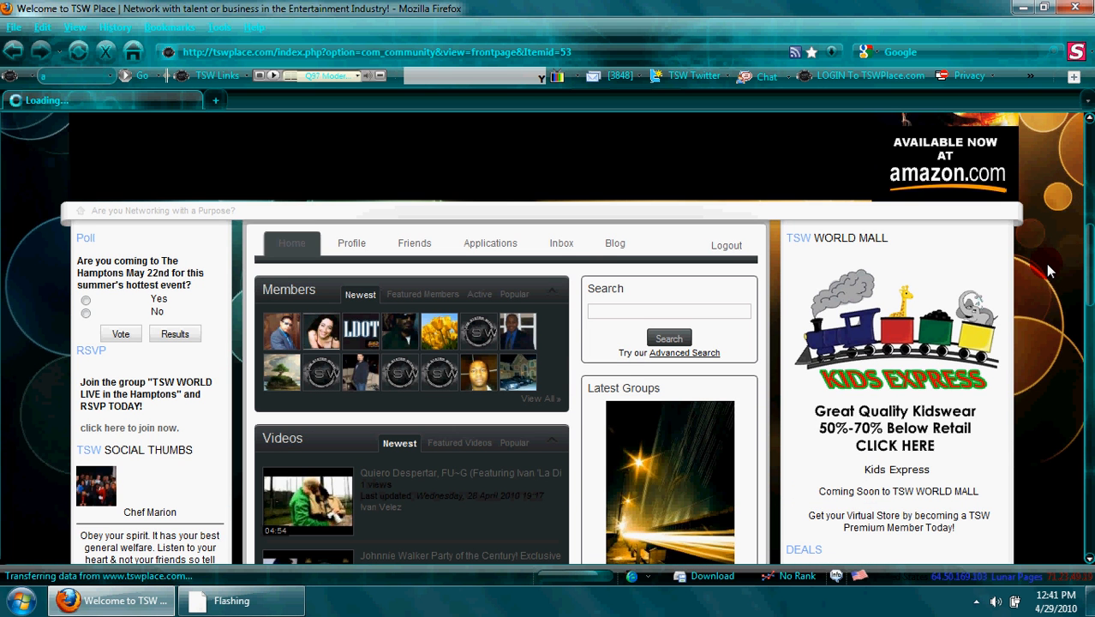
{"action": "left_click", "coordinate": [683, 353]}
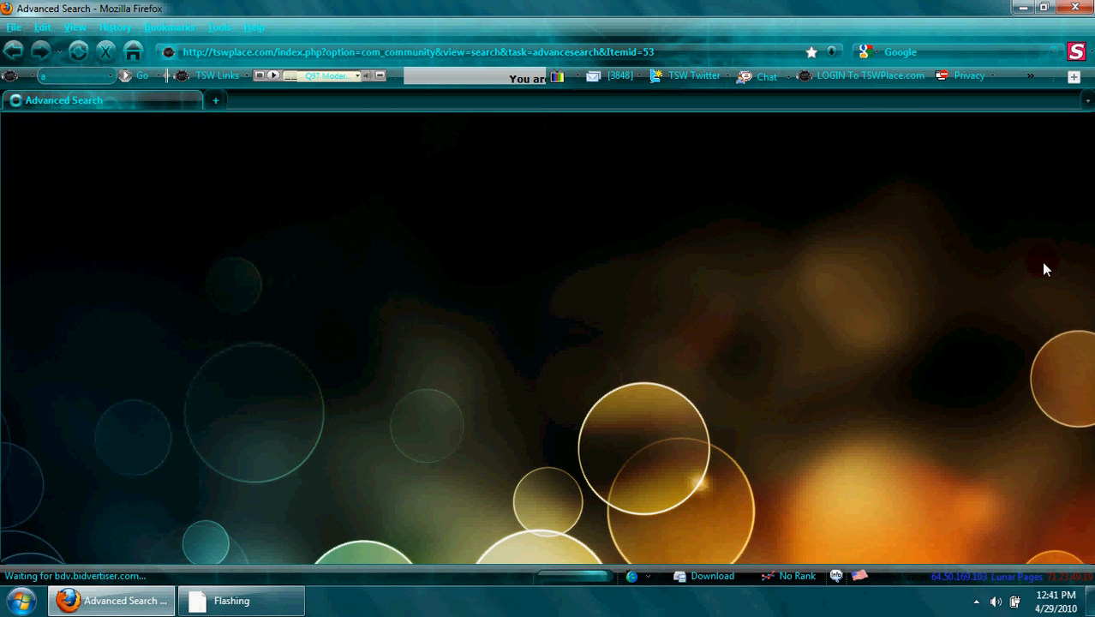
{"action": "mouse_move", "coordinate": [205, 364]}
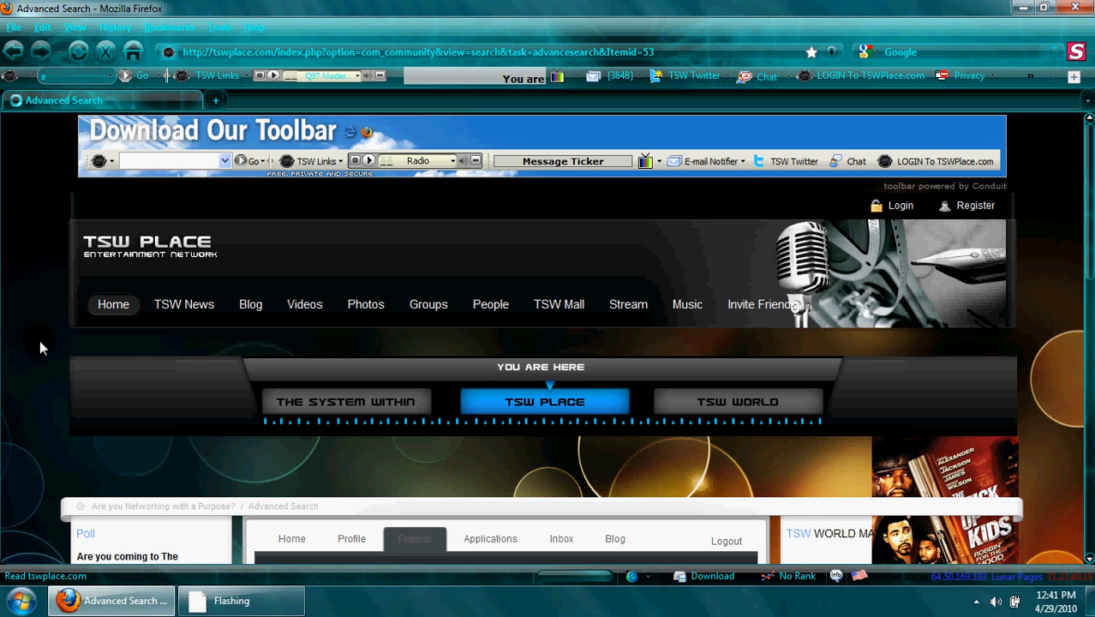
- Scroll down the Advanced Search form to reach the Add Criteria area
{"action": "scroll", "scroll_direction": "down", "scroll_amount": 3}
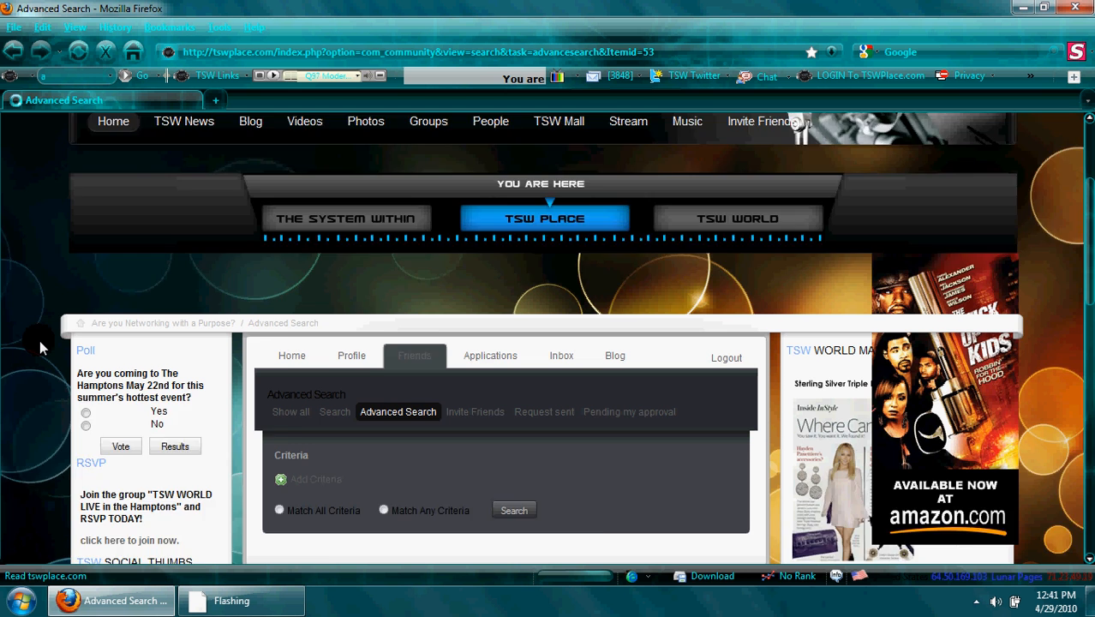
{"action": "scroll", "scroll_direction": "down", "scroll_amount": 3}
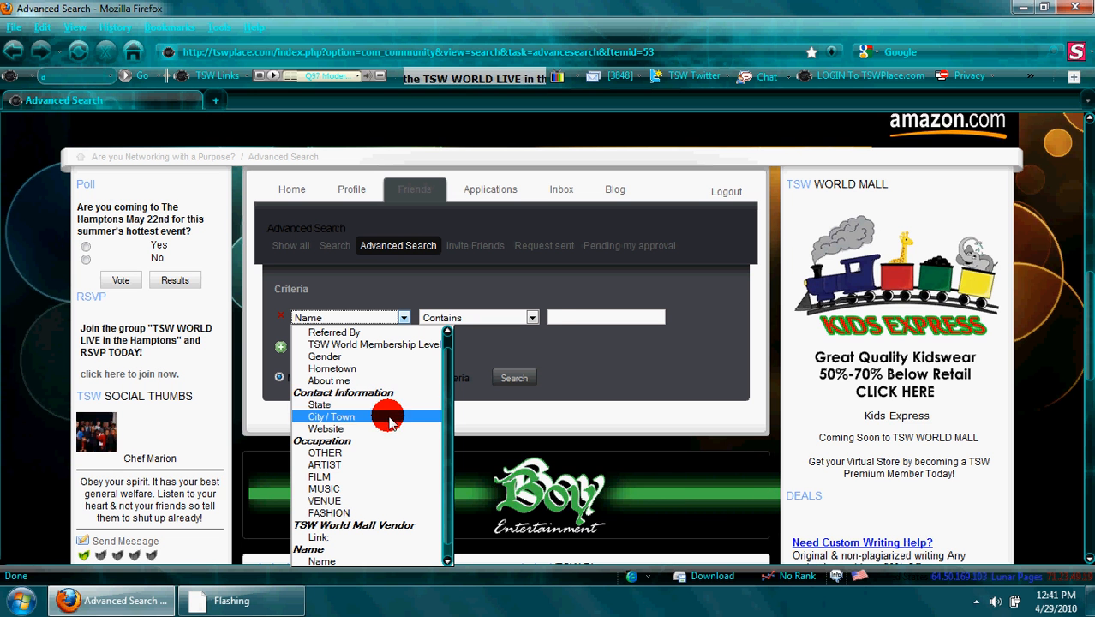
{"action": "mouse_move", "coordinate": [345, 470]}
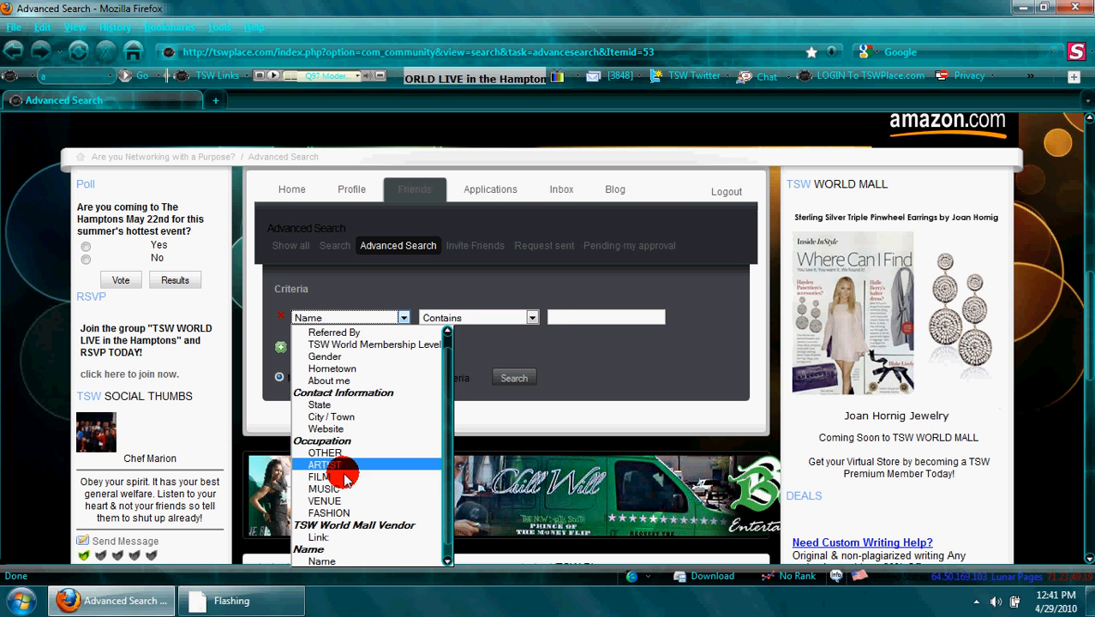
{"action": "mouse_move", "coordinate": [343, 476]}
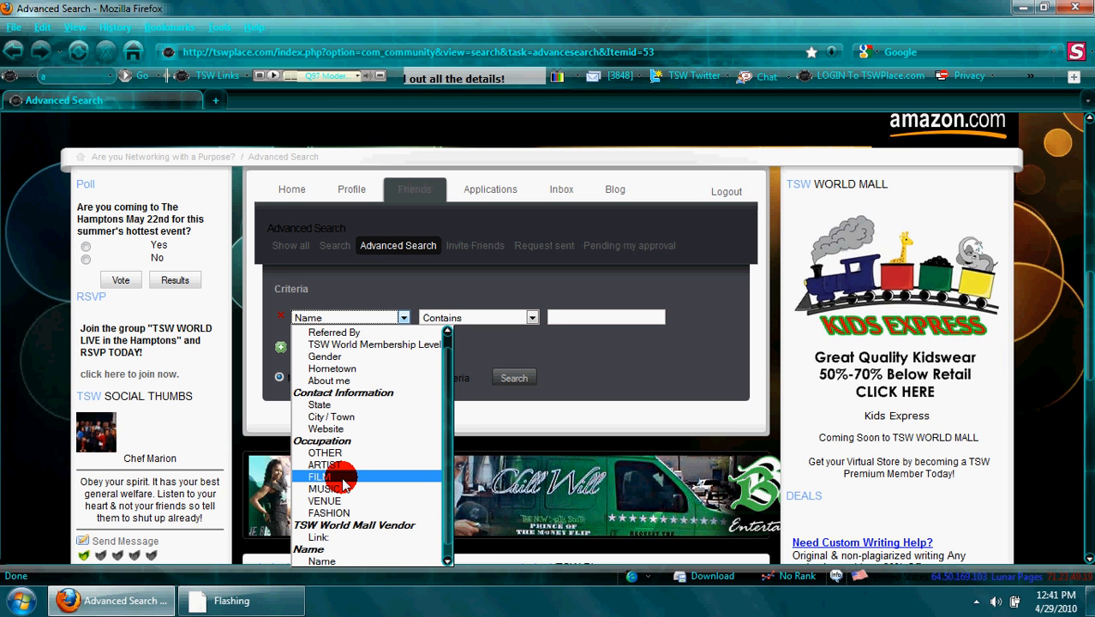
- Search FILM members with ACTOR / ACTRESS and DIRECTOR ticked, matching any criteria
{"action": "left_click", "coordinate": [325, 477]}
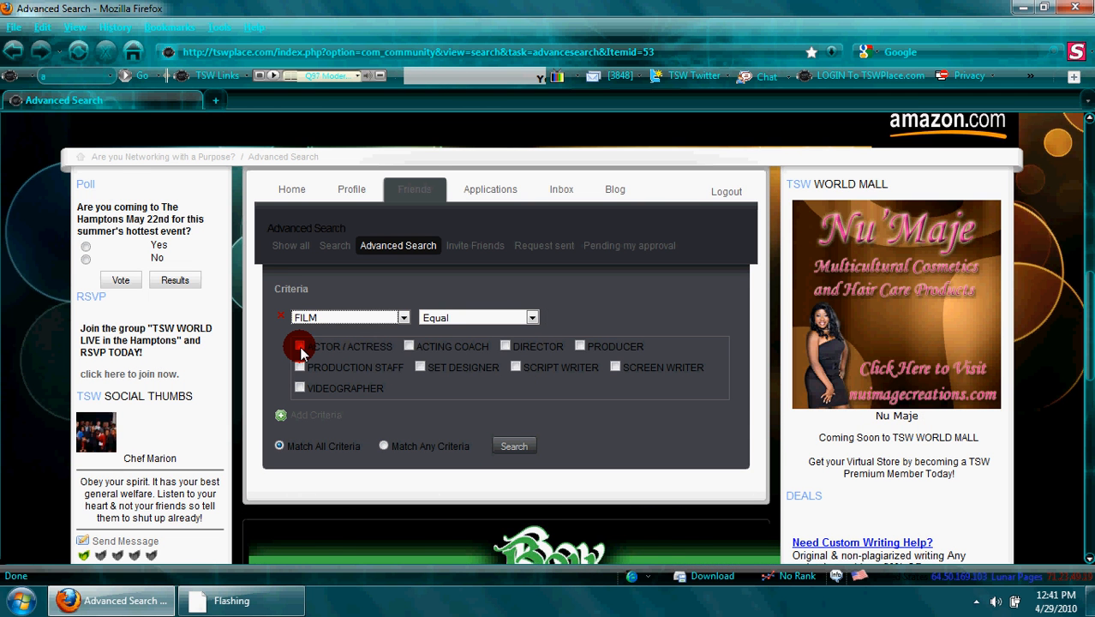
{"action": "left_click", "coordinate": [300, 346]}
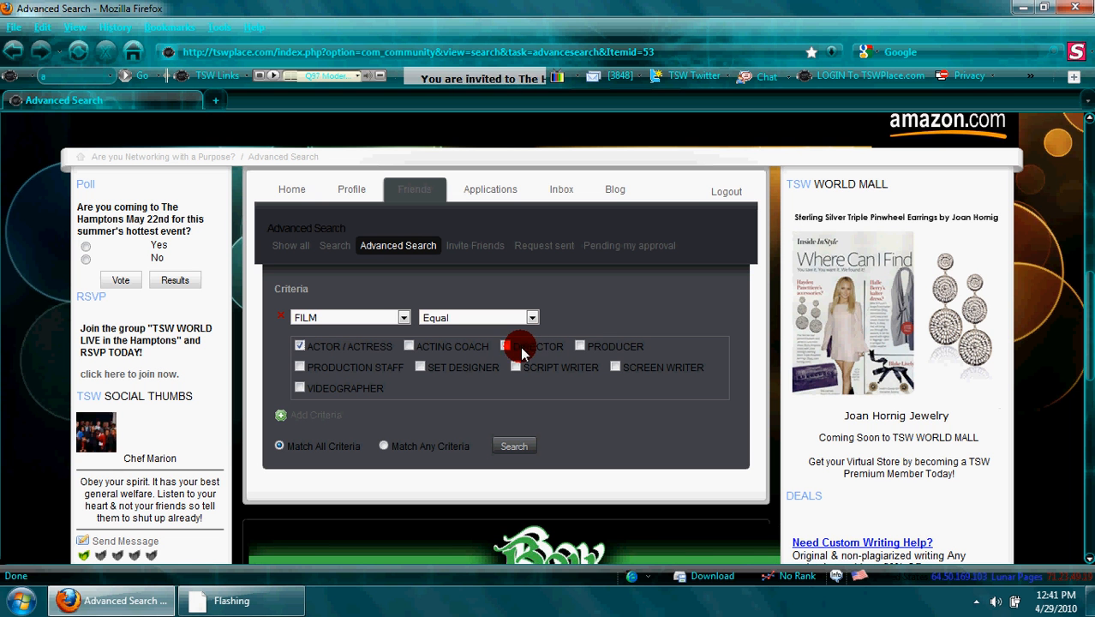
{"action": "left_click", "coordinate": [504, 346]}
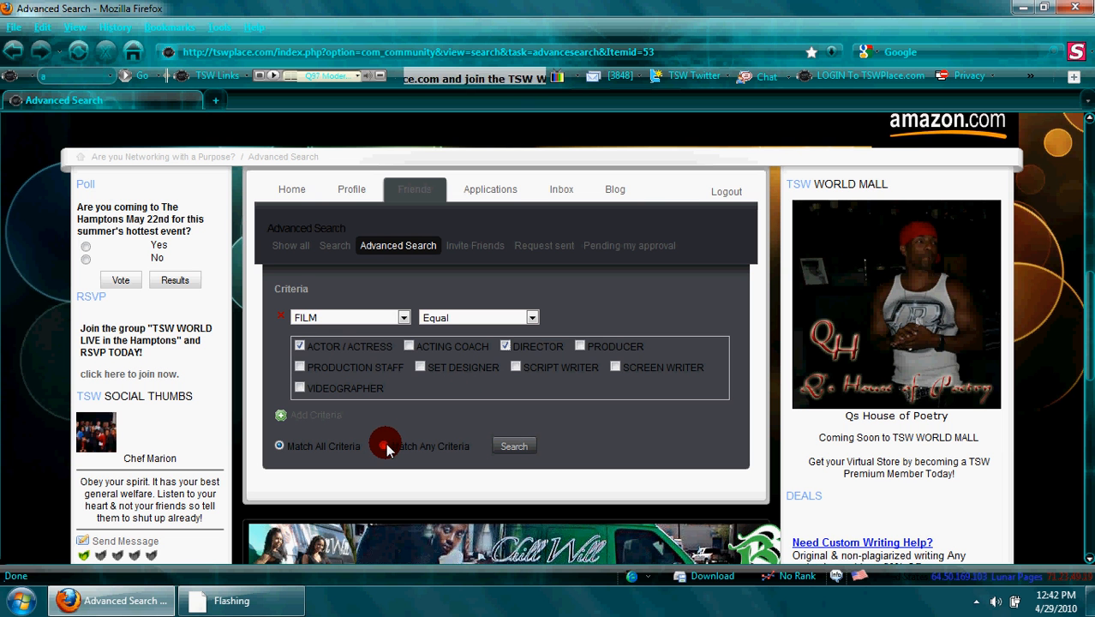
{"action": "left_click", "coordinate": [383, 445]}
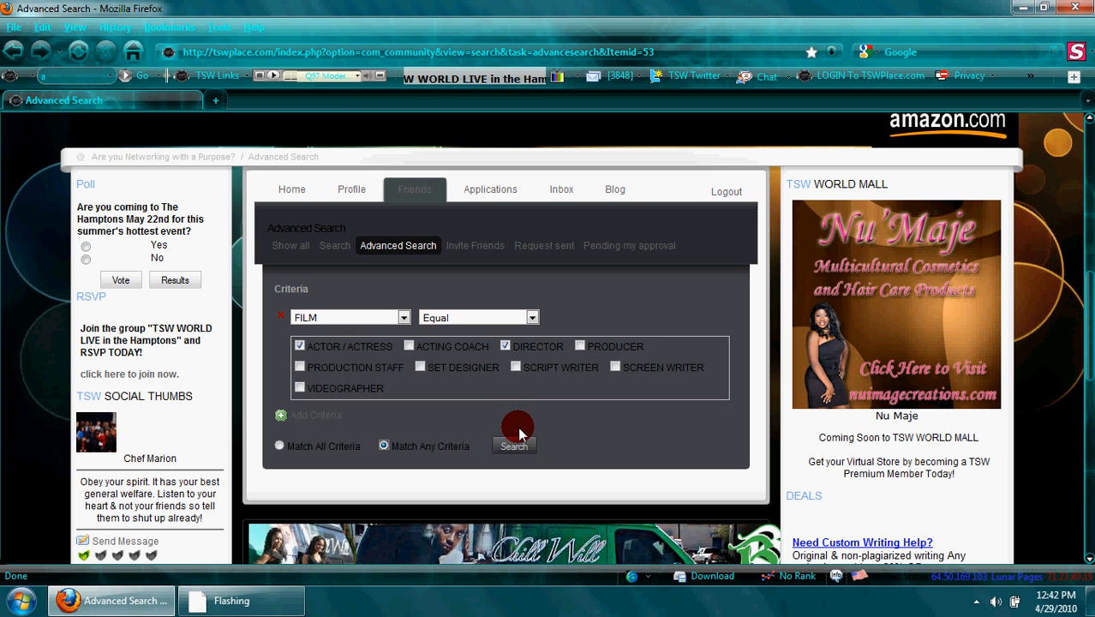
{"action": "left_click", "coordinate": [514, 446]}
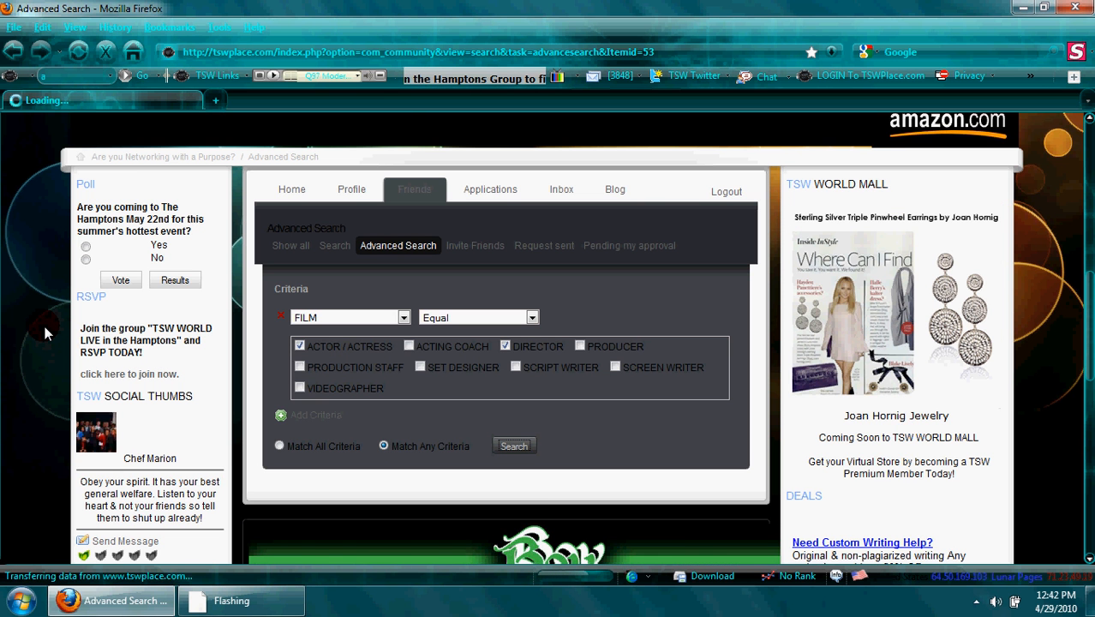
{"action": "left_click", "coordinate": [514, 445]}
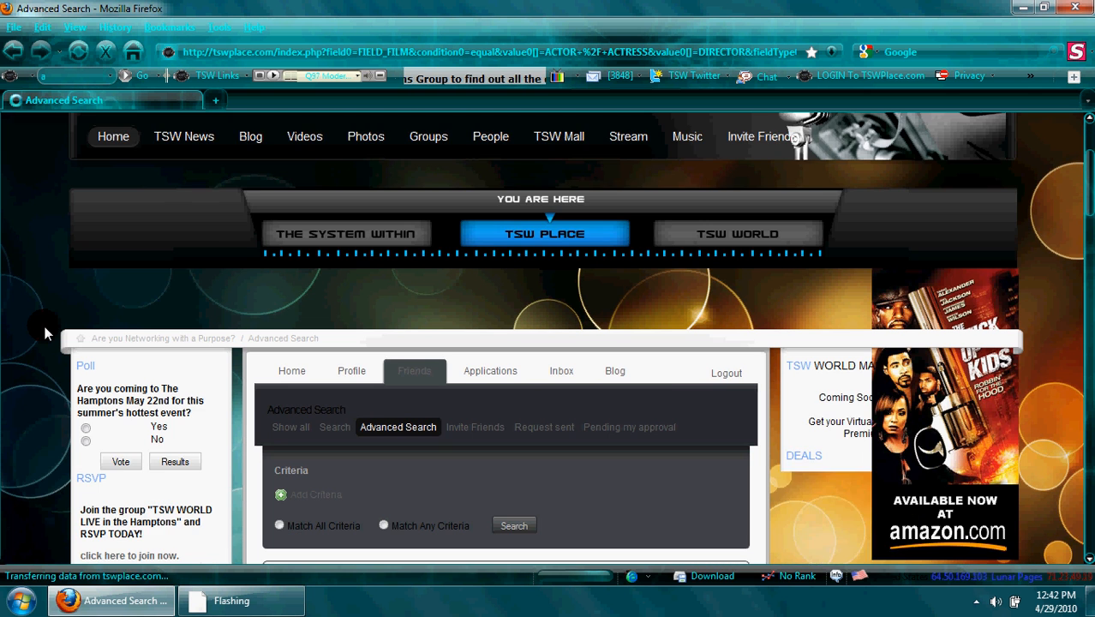
{"action": "scroll", "scroll_direction": "down", "scroll_amount": 3}
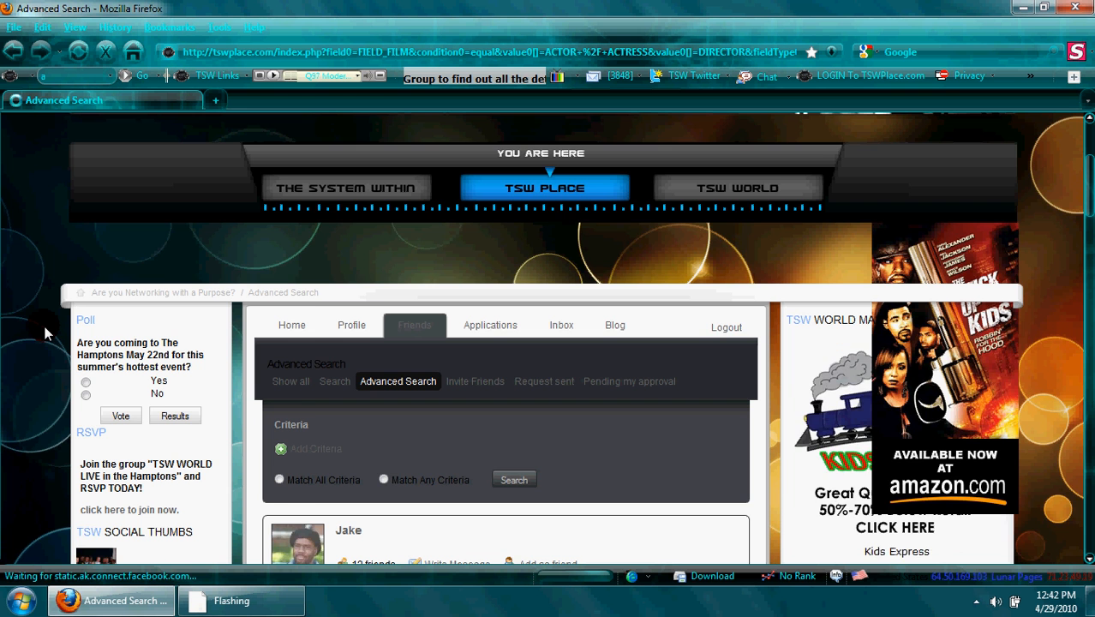
{"action": "scroll", "scroll_direction": "down", "scroll_amount": 3}
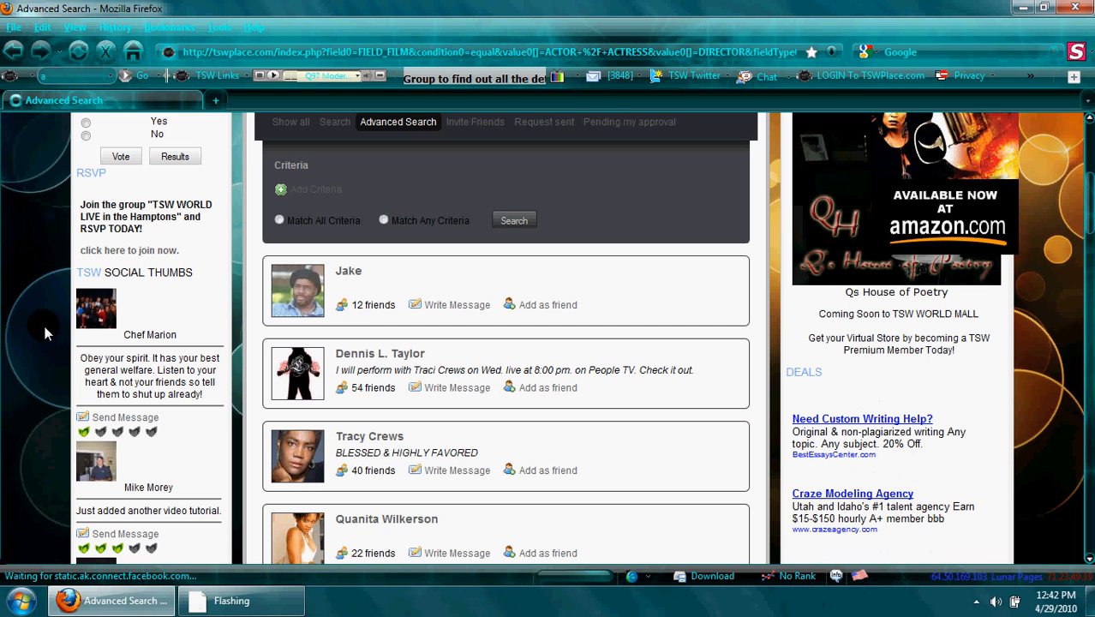
{"action": "scroll", "scroll_direction": "up", "scroll_amount": 3}
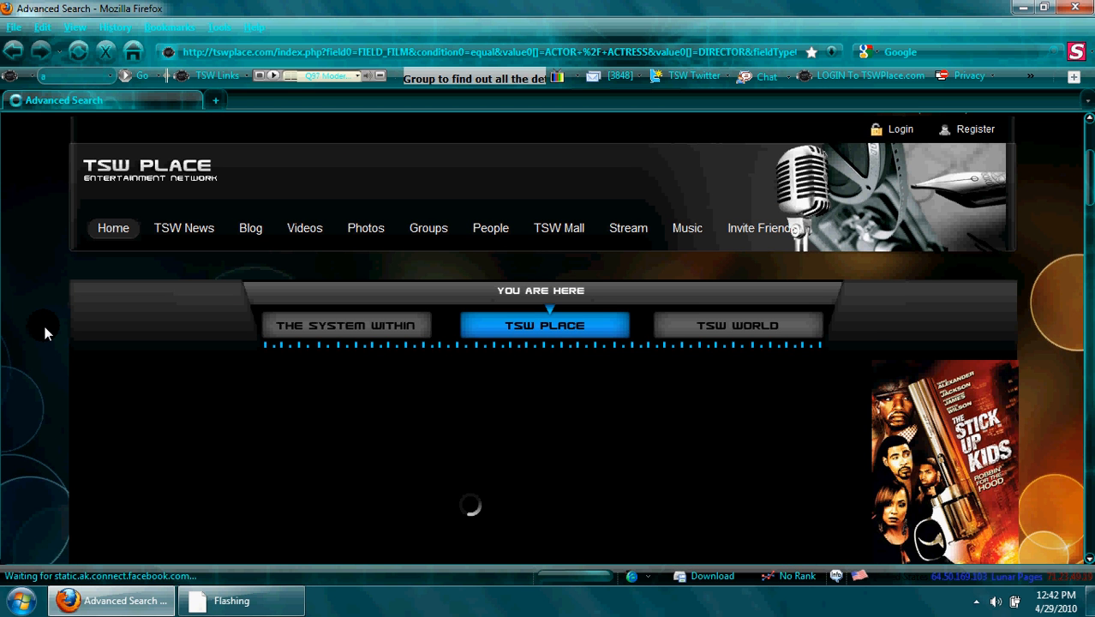
{"action": "scroll", "scroll_direction": "down", "scroll_amount": 3}
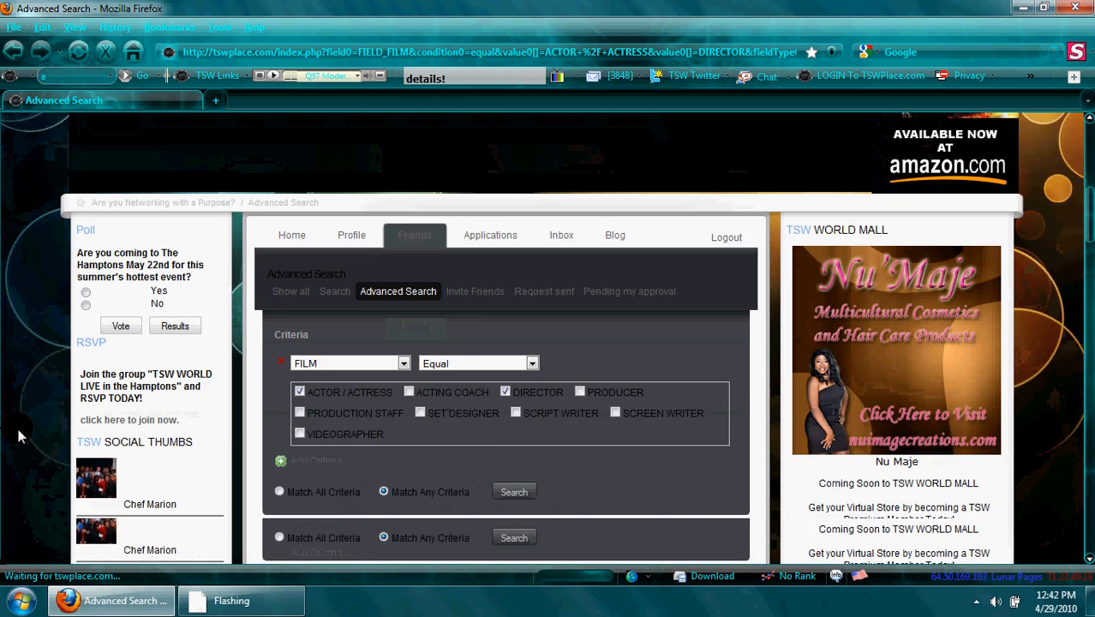
{"action": "left_click", "coordinate": [514, 490]}
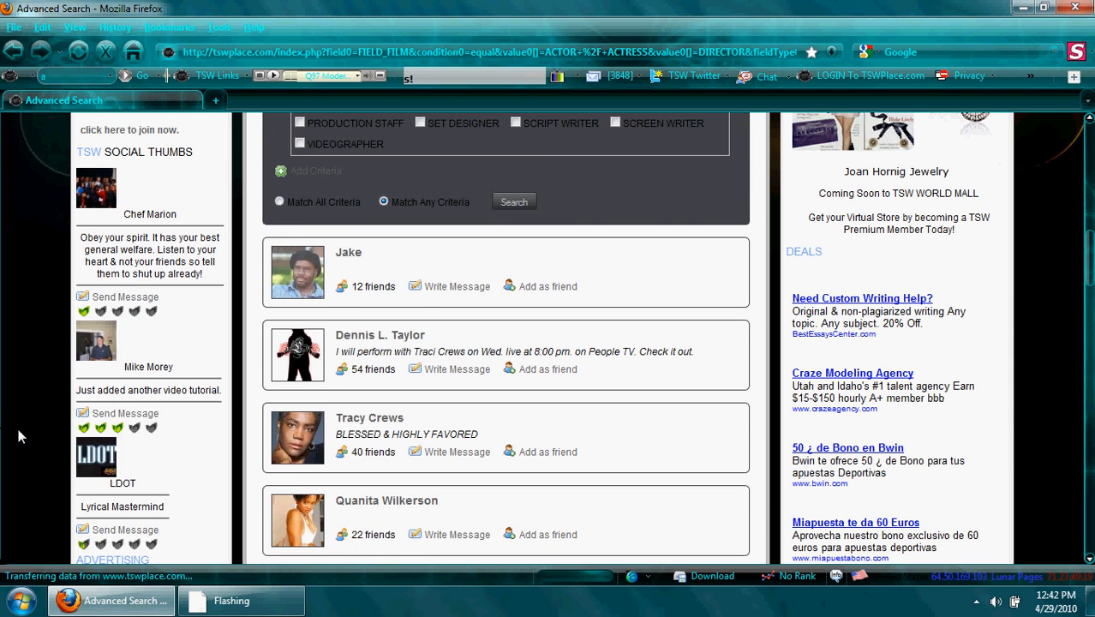
{"action": "scroll", "scroll_direction": "down", "scroll_amount": 3}
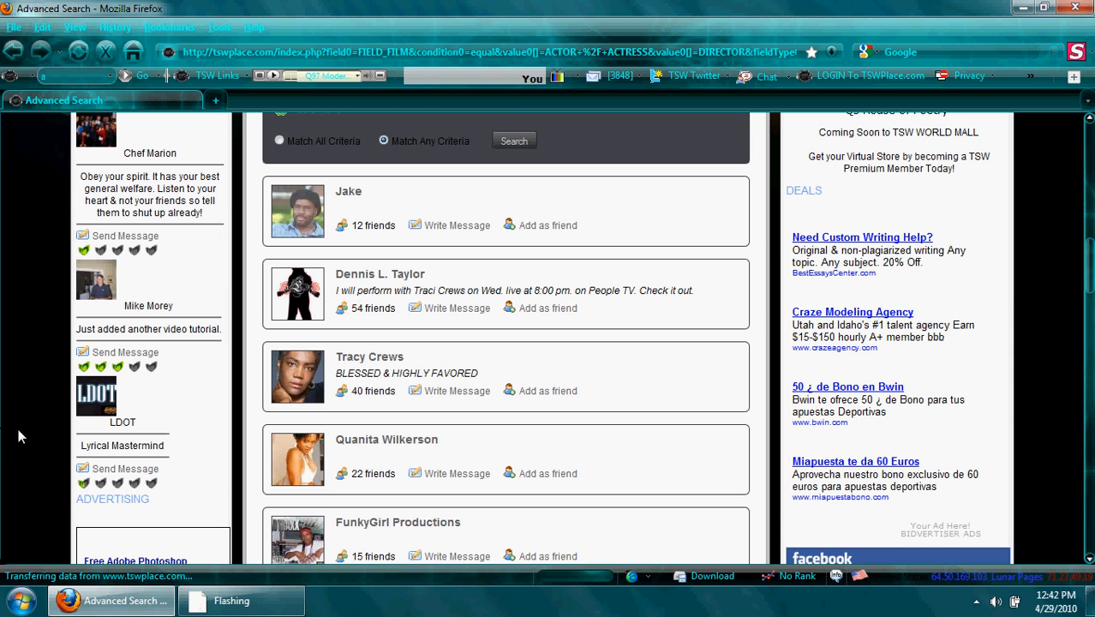
{"action": "scroll", "scroll_direction": "down", "scroll_amount": 3}
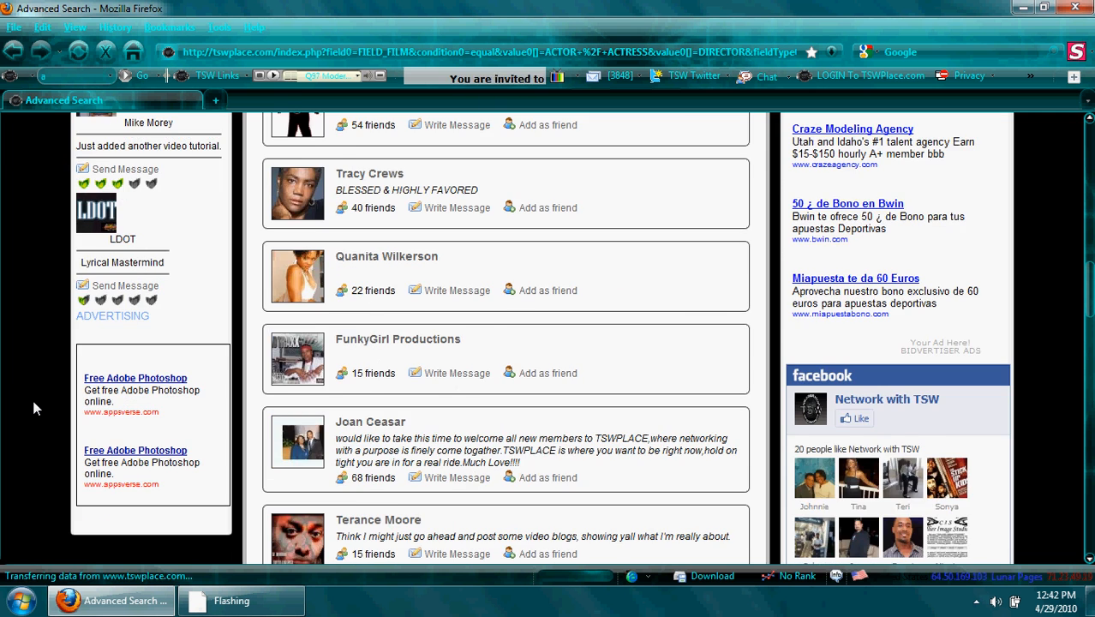
{"action": "scroll", "scroll_direction": "down", "scroll_amount": 3}
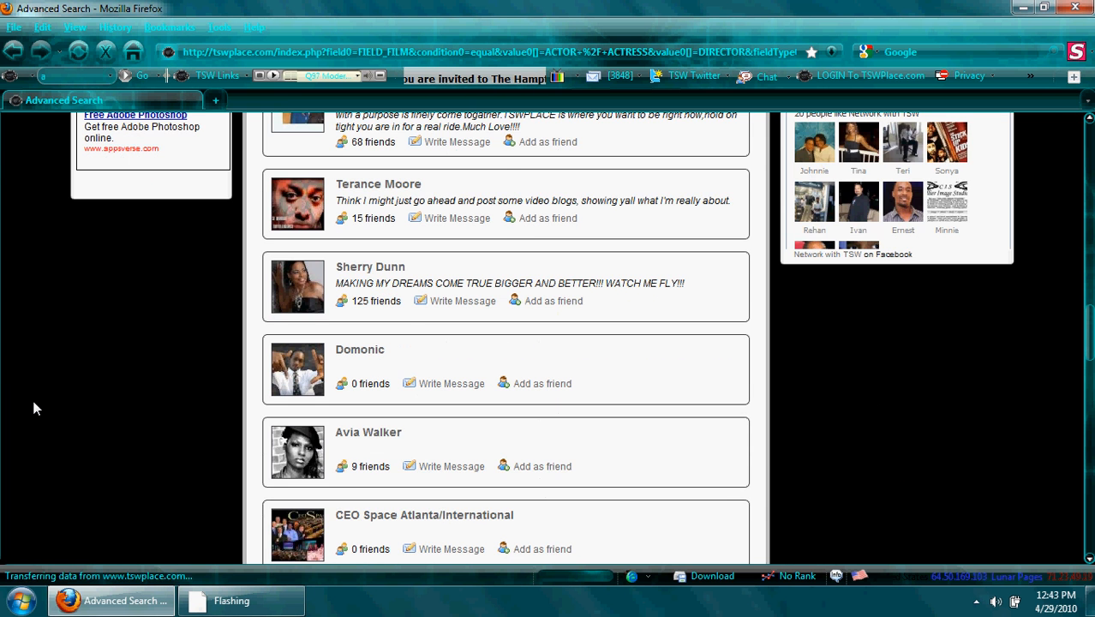
{"action": "scroll", "scroll_direction": "down", "scroll_amount": 3}
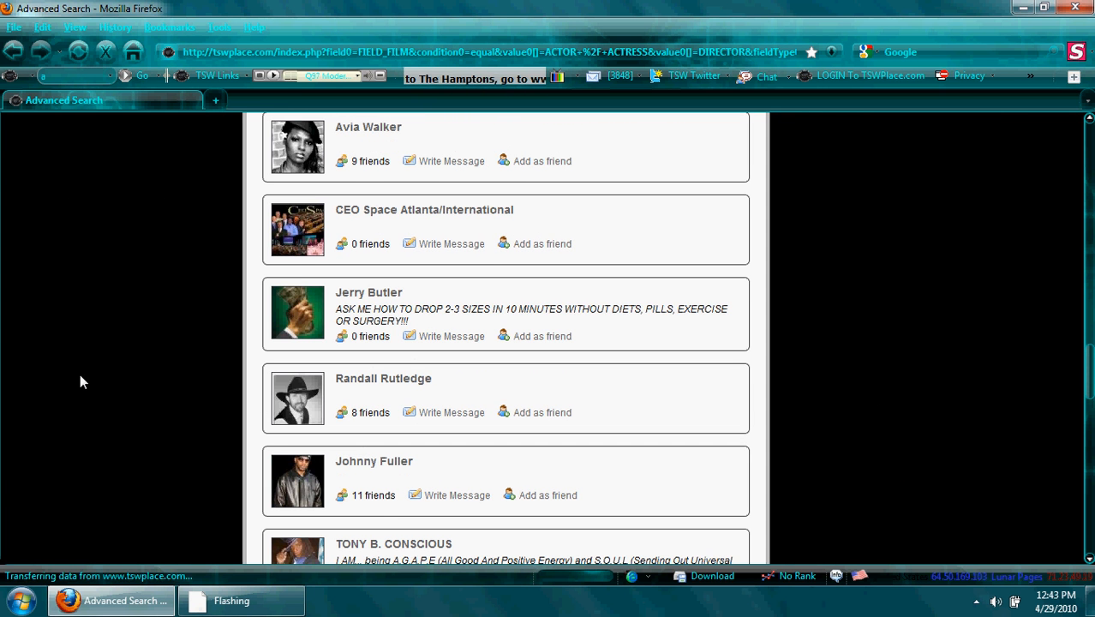
{"action": "scroll", "scroll_direction": "down", "scroll_amount": 3}
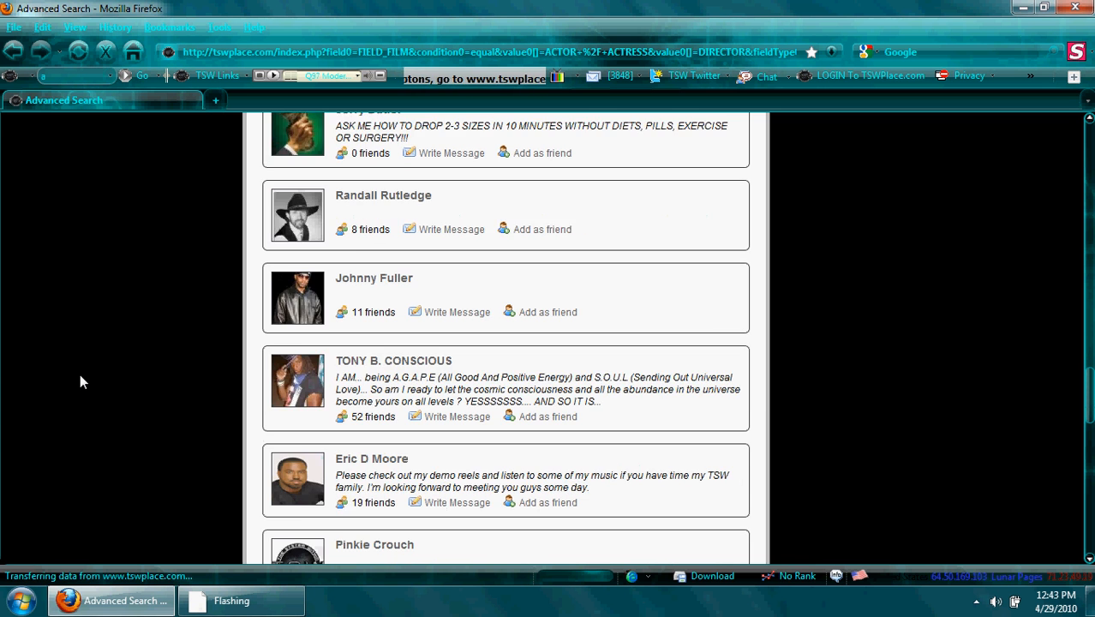
{"action": "scroll", "scroll_direction": "down", "scroll_amount": 3}
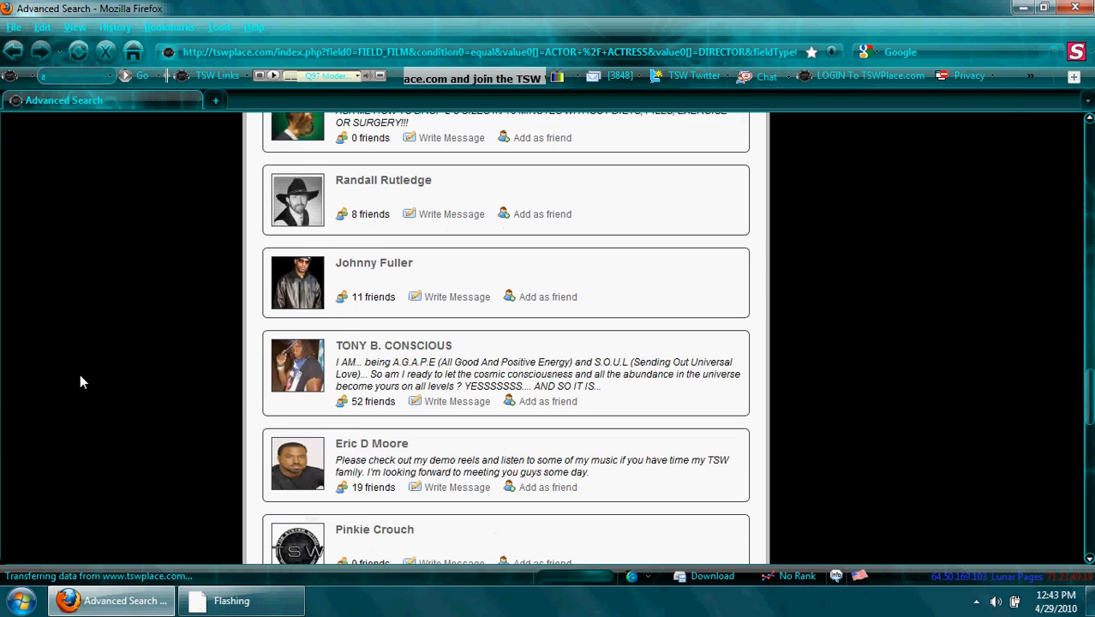
{"action": "scroll", "scroll_direction": "up", "scroll_amount": 3}
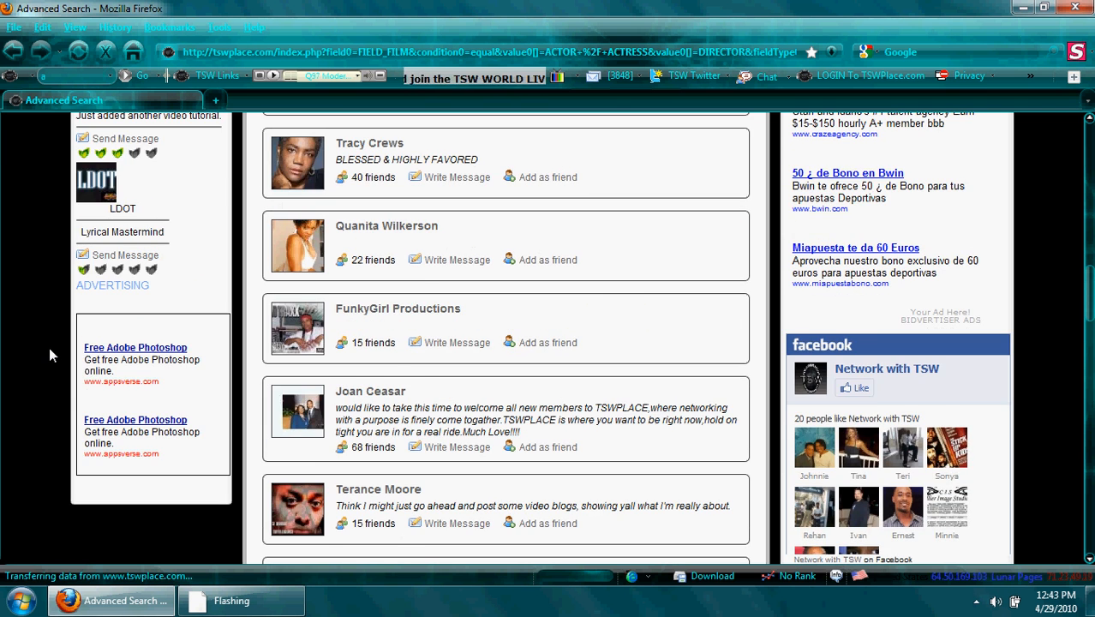
{"action": "scroll", "scroll_direction": "up", "scroll_amount": 3}
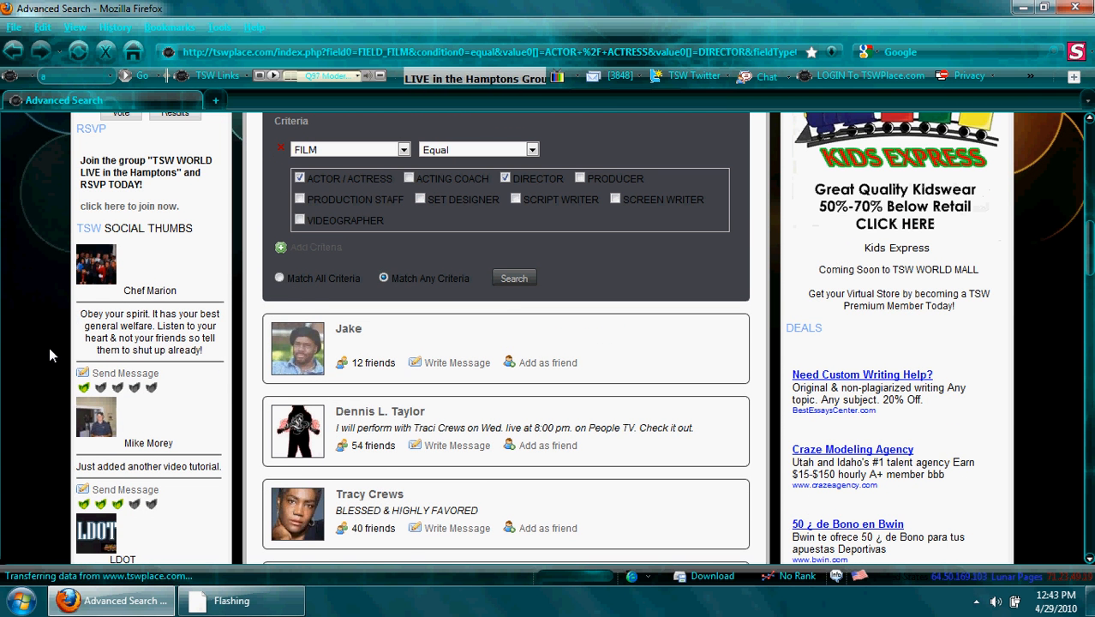
{"action": "scroll", "scroll_direction": "up", "scroll_amount": 3}
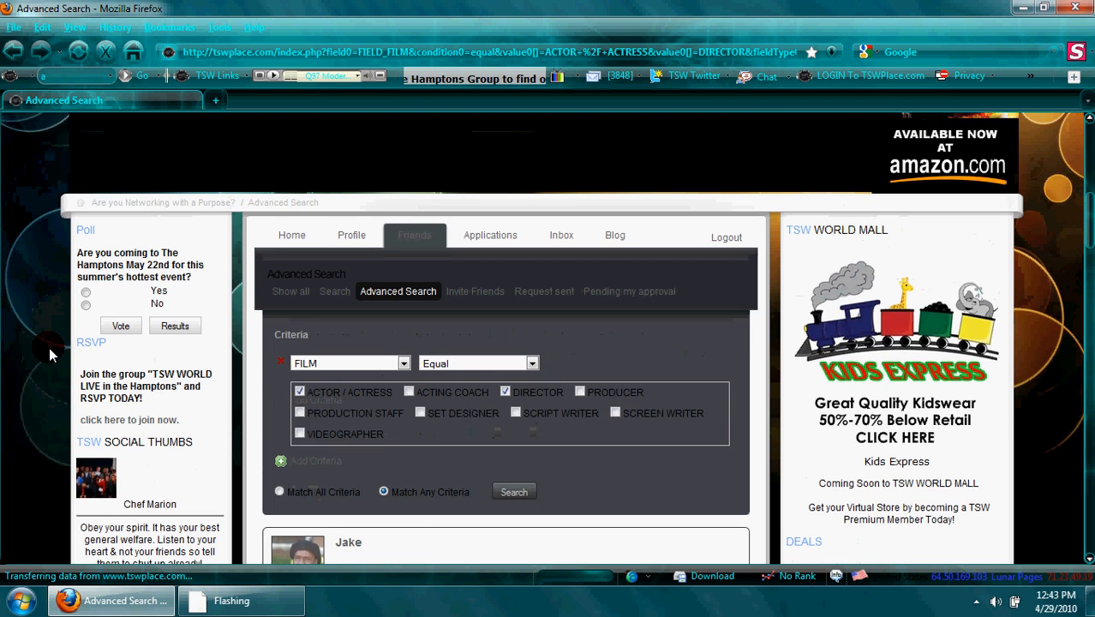